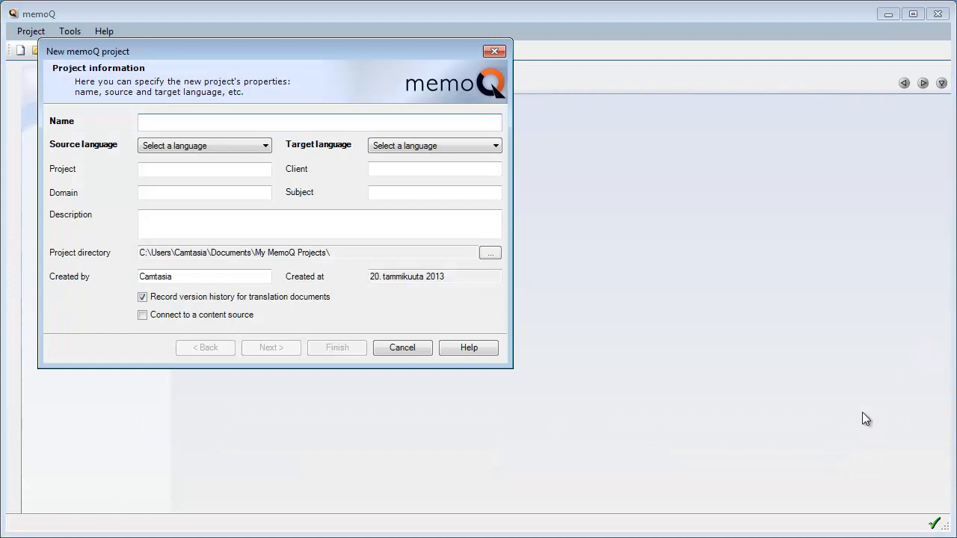
Name the project 'Google en-fr' and import Google_terms1.docx as its translation document
type("Google en-fr")
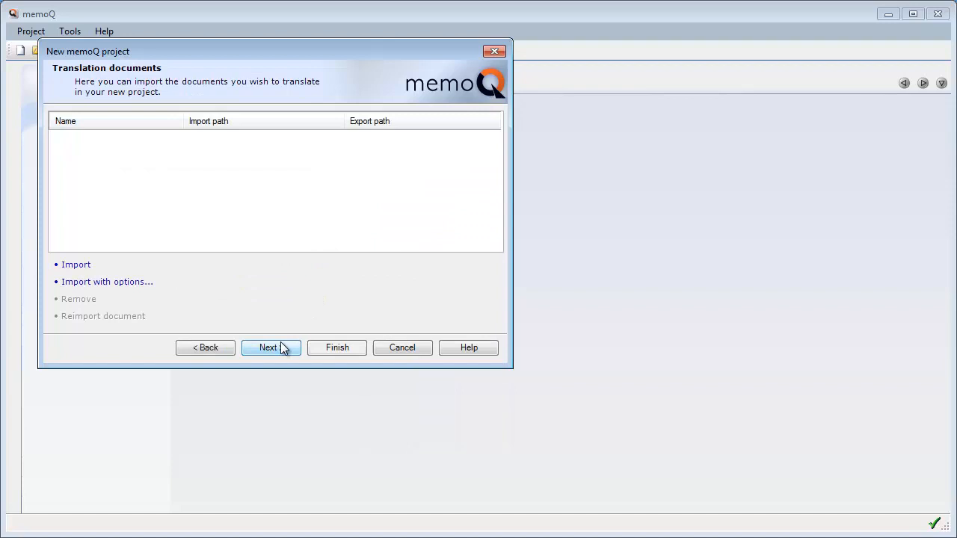
mouse_move(75, 269)
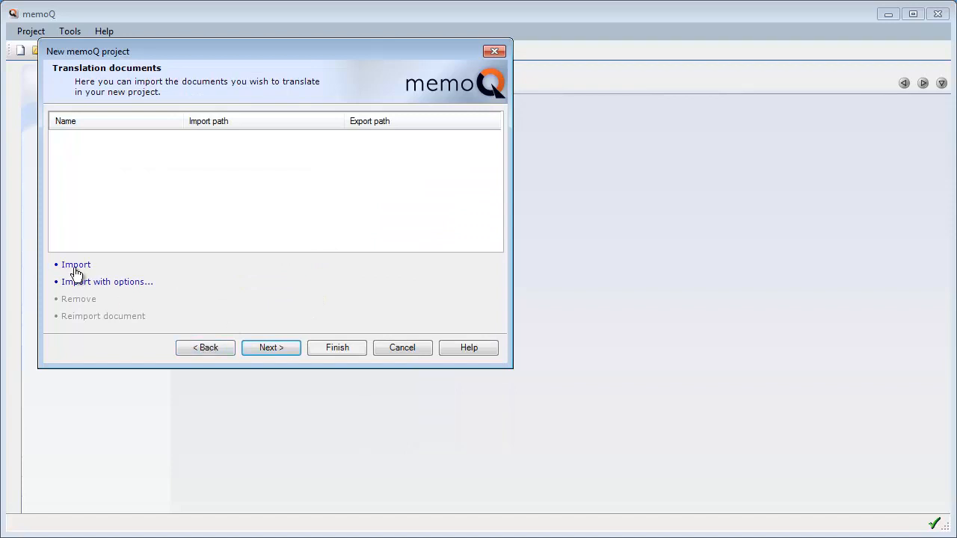
left_click(75, 264)
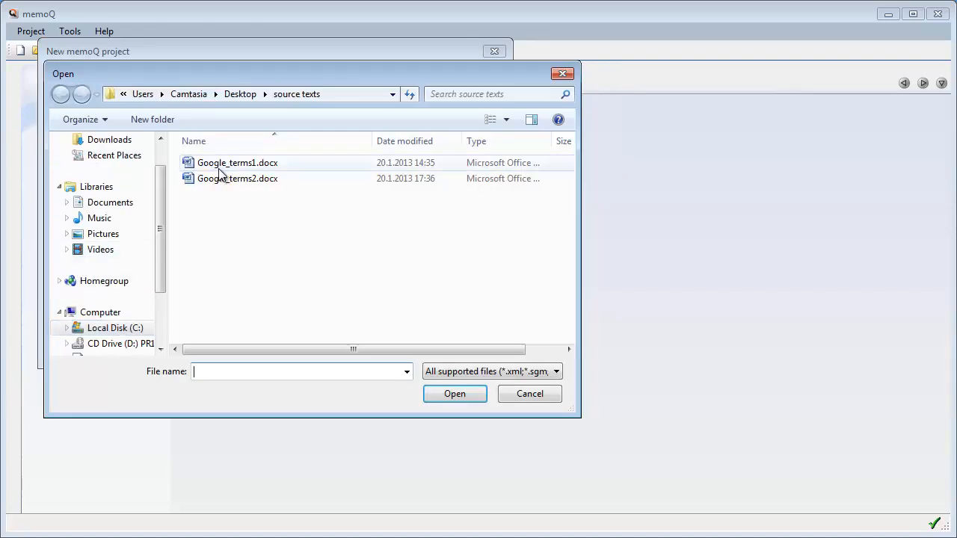
left_click(236, 161)
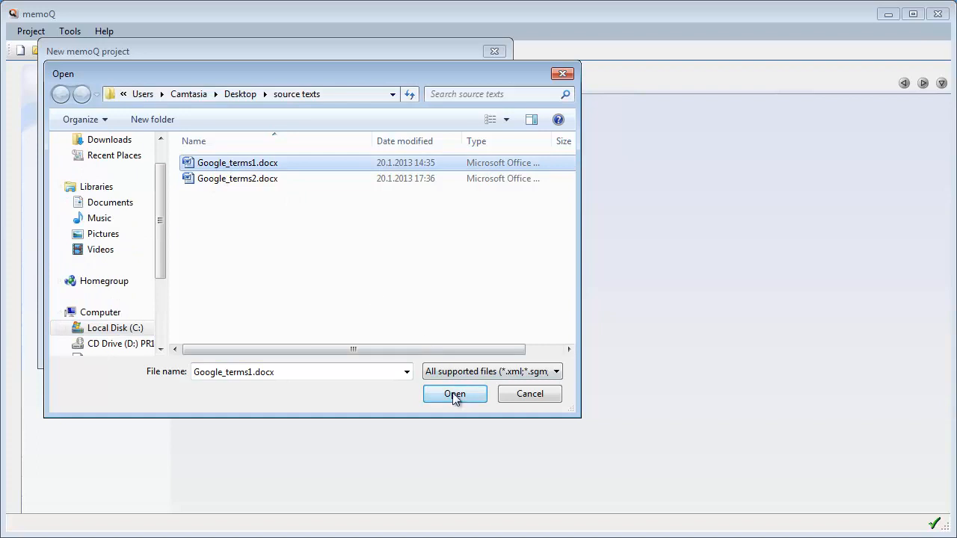
left_click(455, 395)
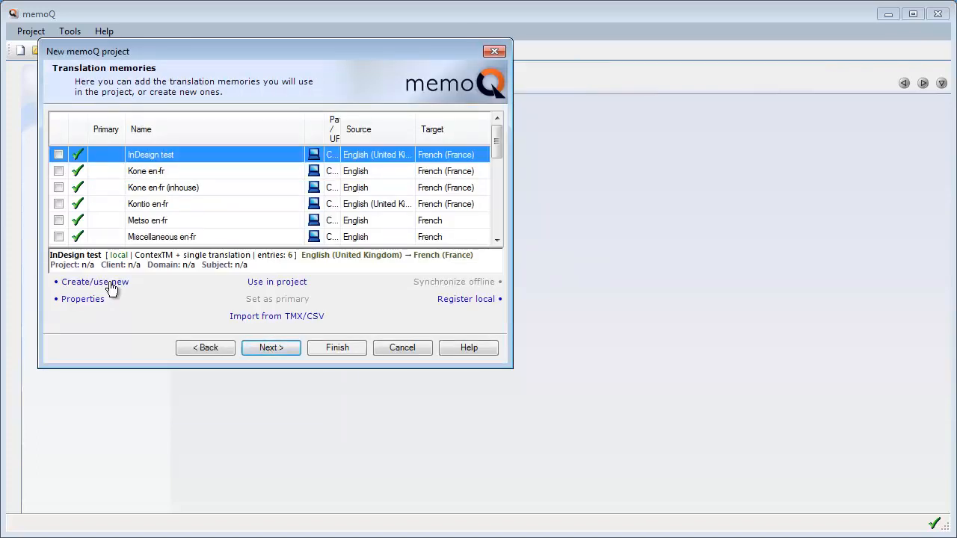
Create a new translation memory 'Google en-fr' as primary and finish the project wizard
left_click(96, 281)
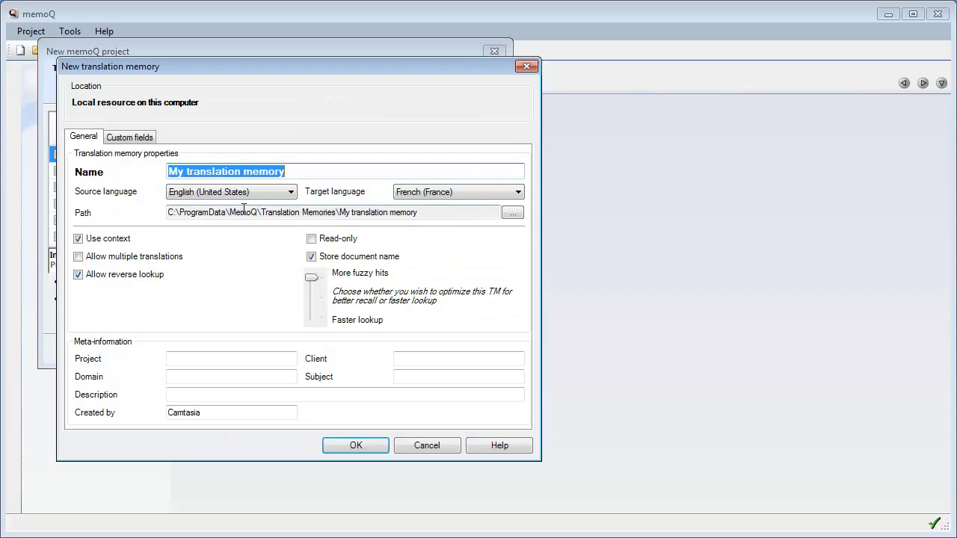
type("Google en-fr")
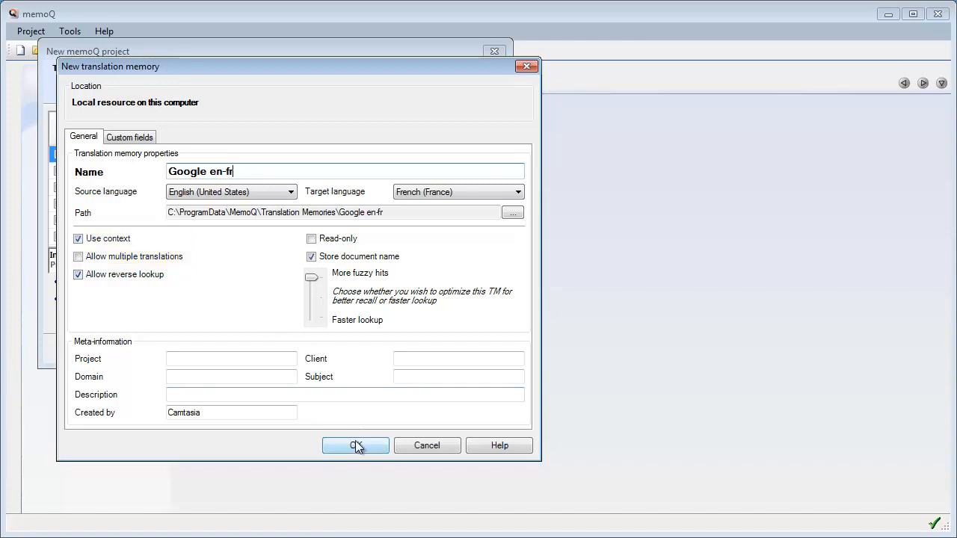
left_click(356, 446)
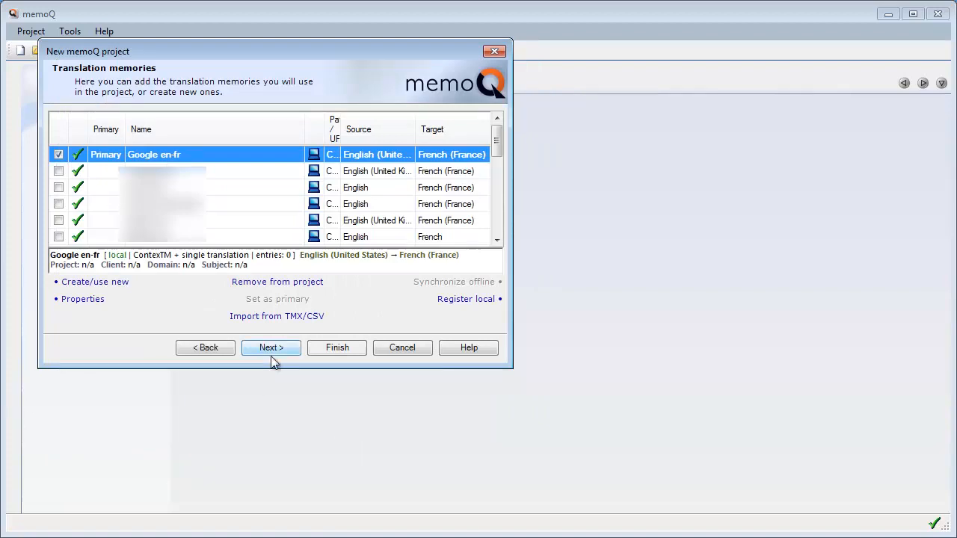
left_click(270, 346)
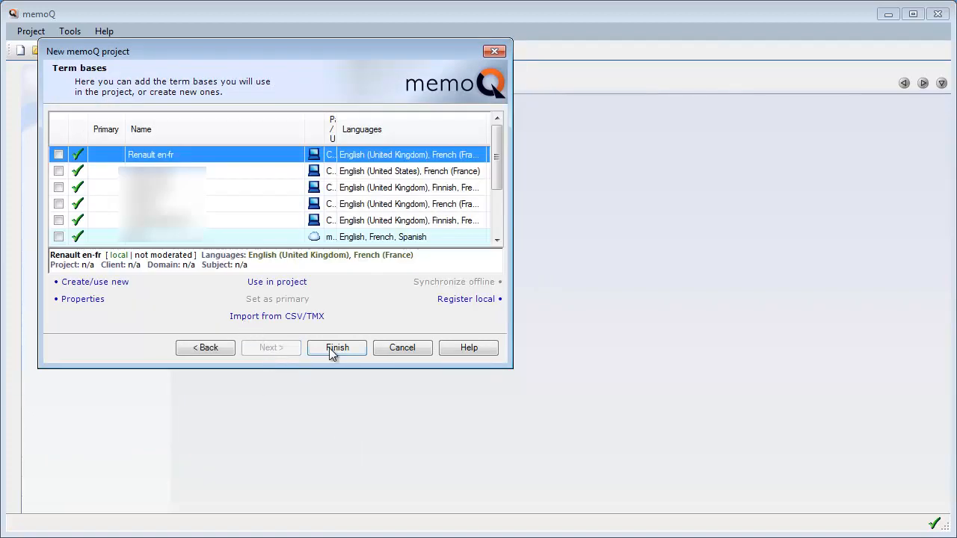
left_click(336, 347)
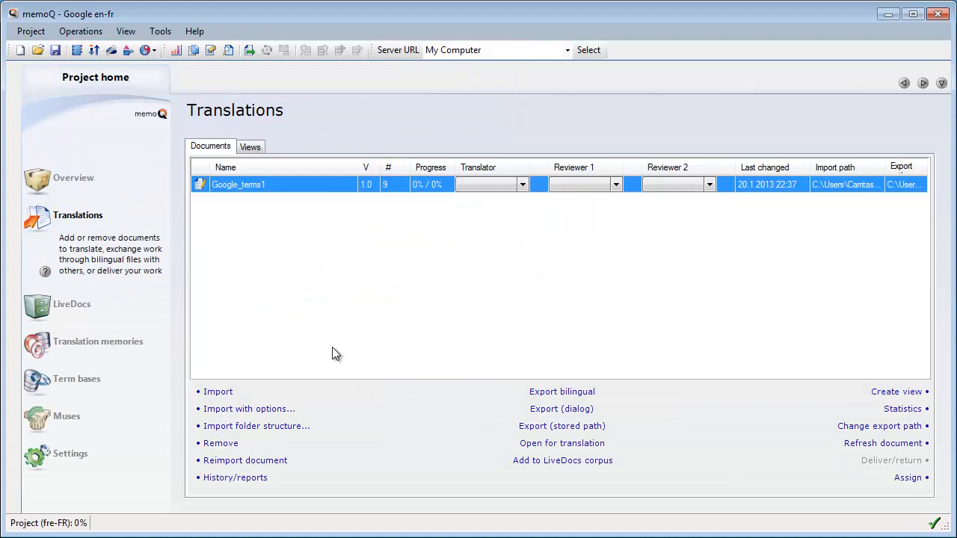
mouse_move(586, 454)
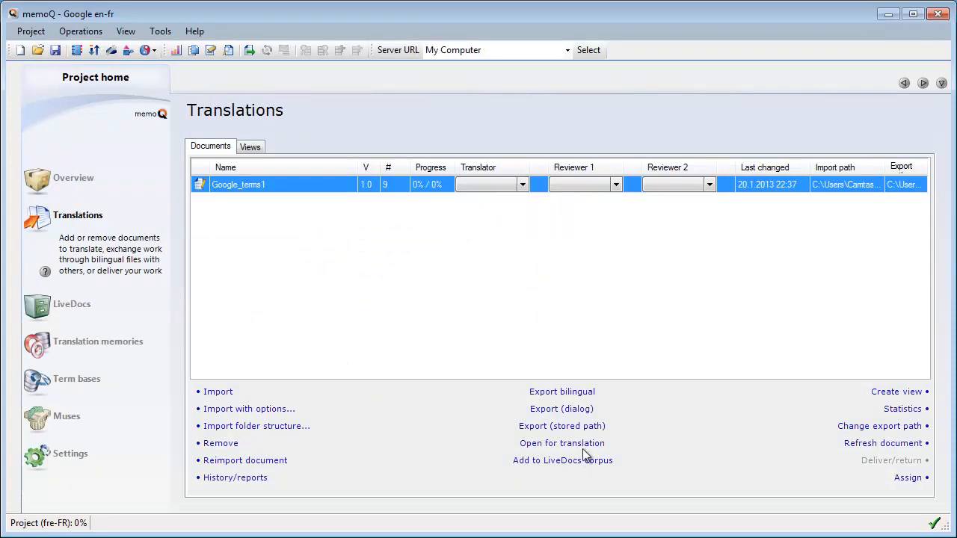
mouse_move(569, 448)
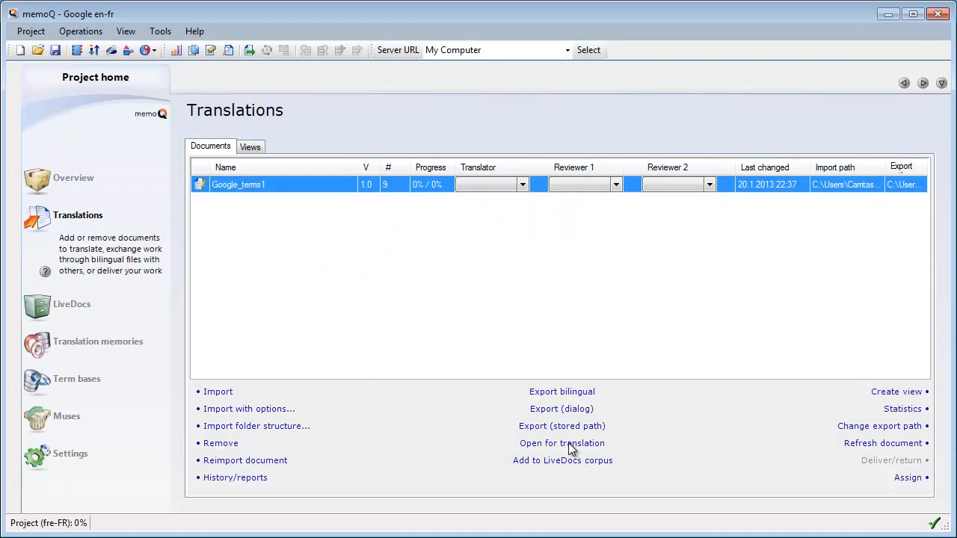
Open Google_terms1 for translation and enter 'Utilisation de nos Services' in the first segment
left_click(562, 443)
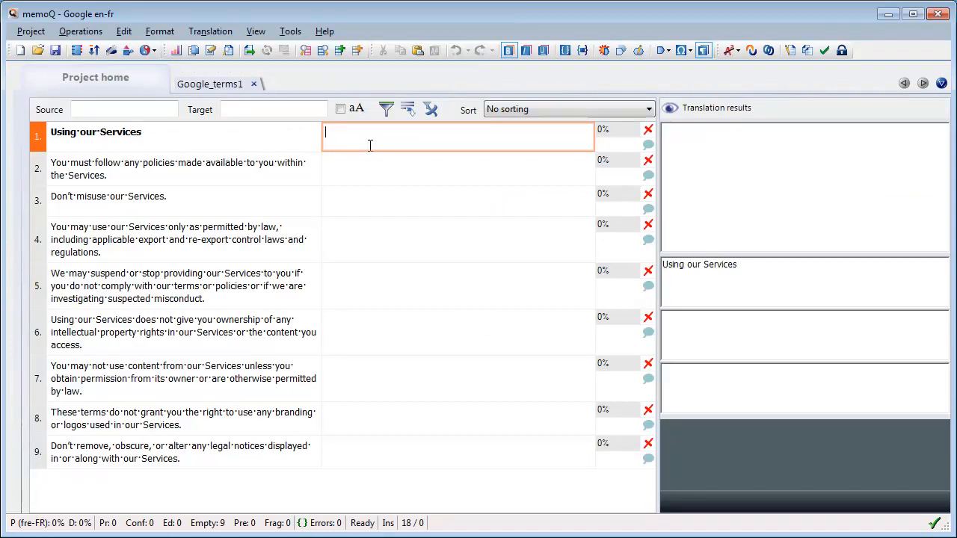
type("Utilisation de nos Services")
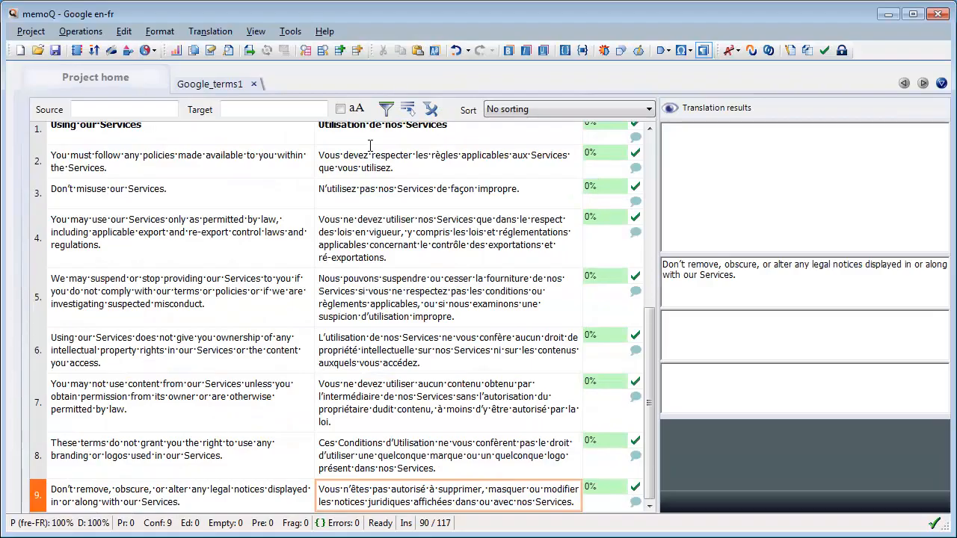
mouse_move(770, 420)
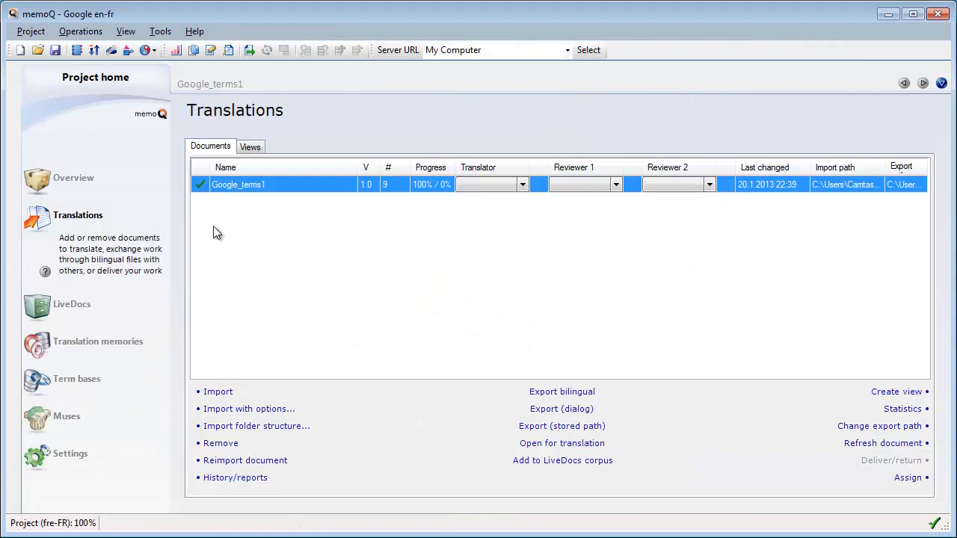
Import Google_terms2.docx into the project's Translations list
left_click(218, 392)
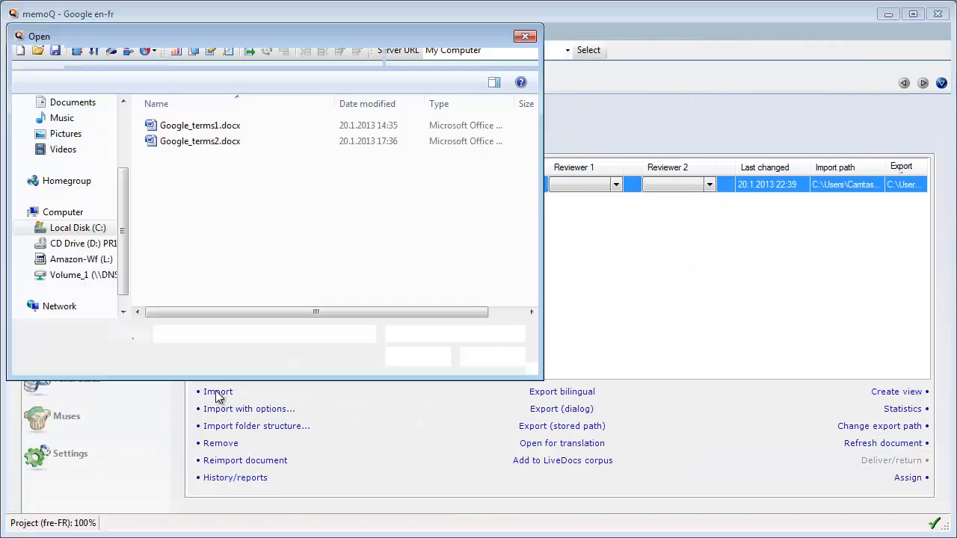
left_click(201, 141)
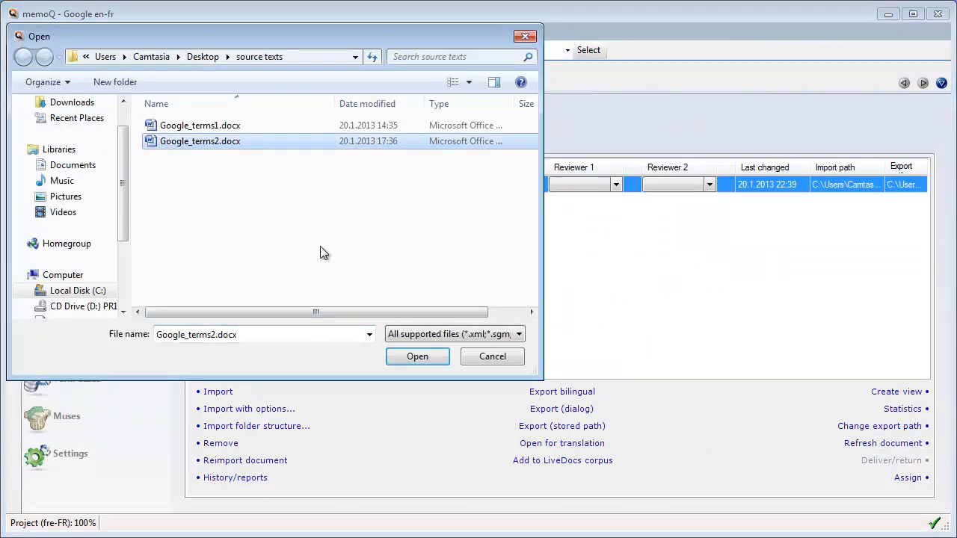
left_click(418, 356)
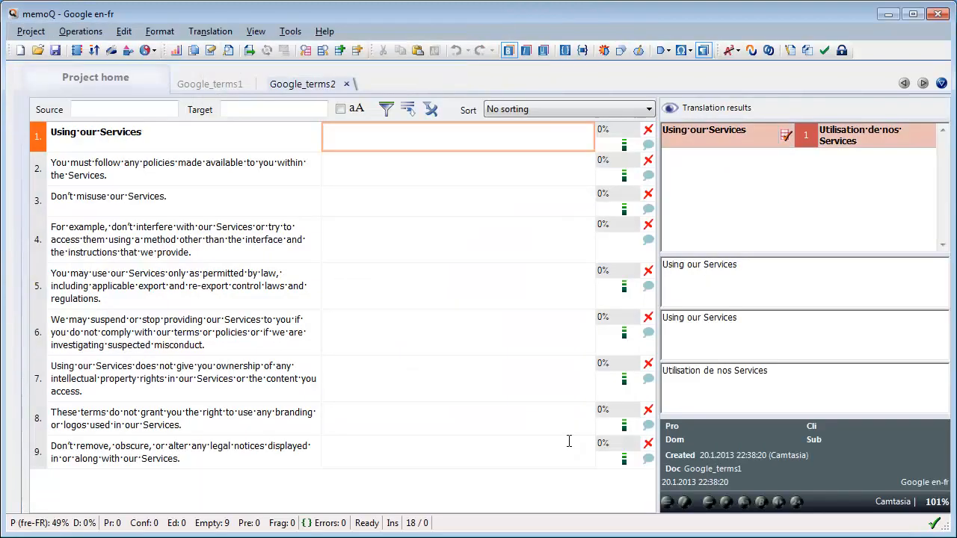
mouse_move(554, 406)
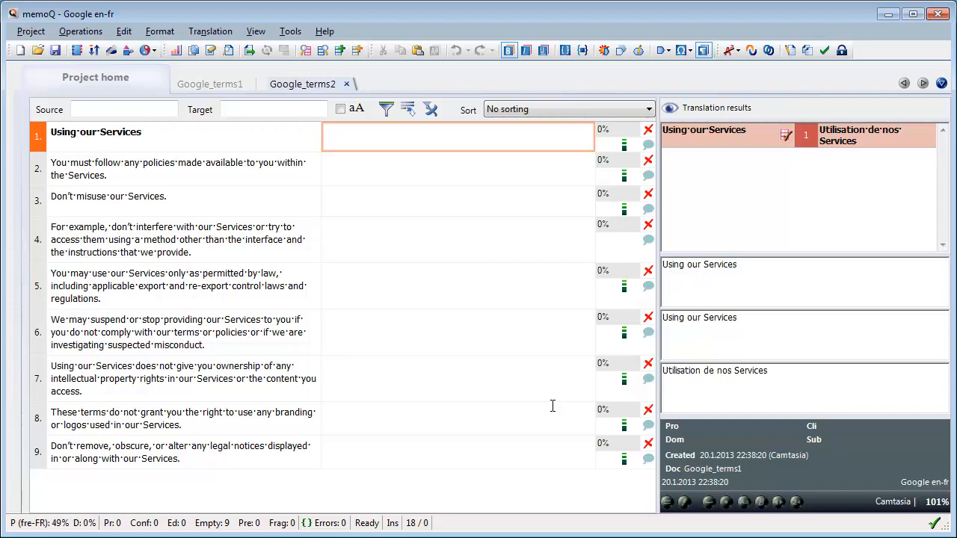
mouse_move(472, 343)
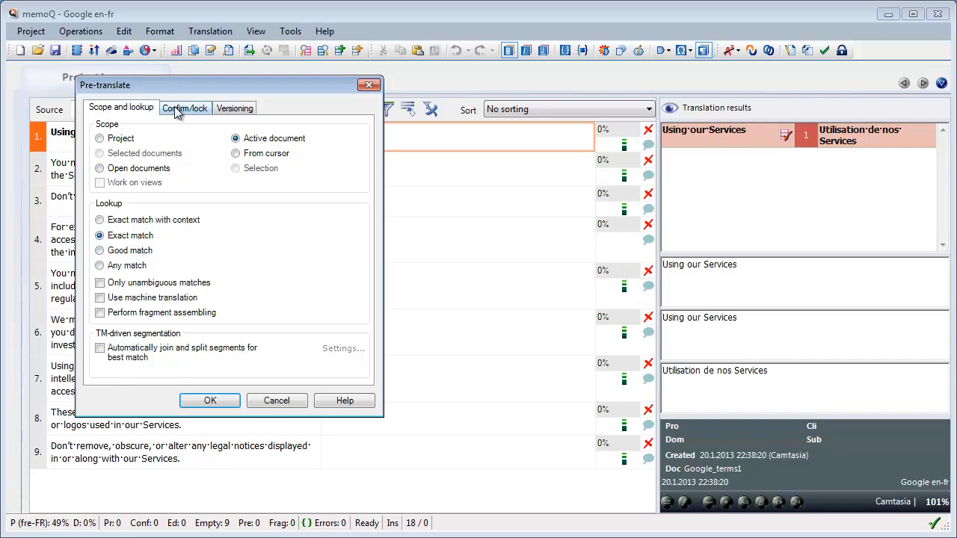
Pre-translate with context matches set to confirmed and locked
left_click(186, 107)
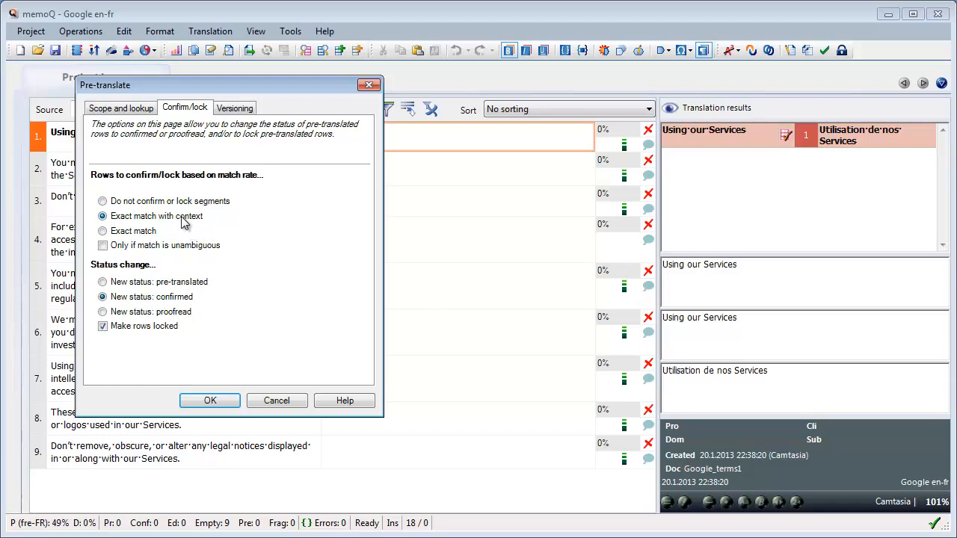
mouse_move(138, 187)
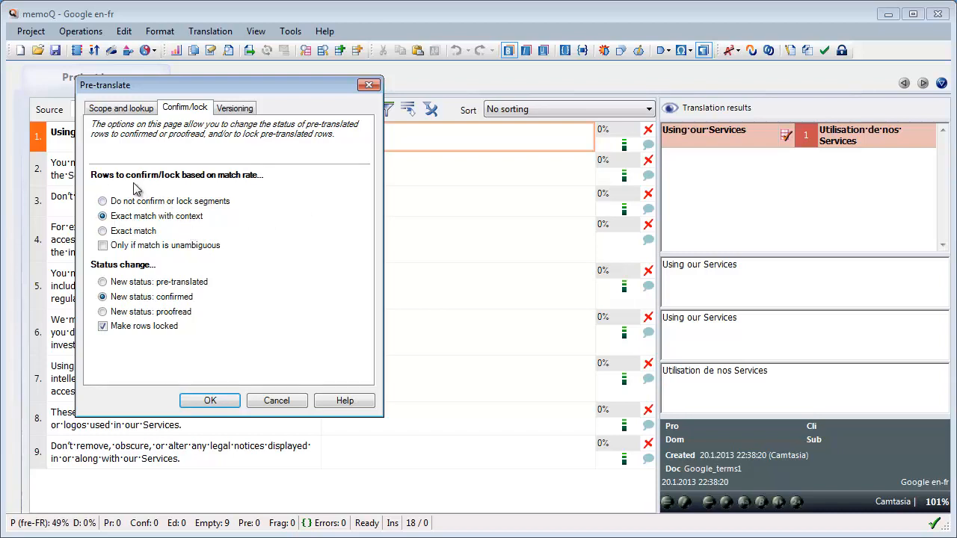
mouse_move(188, 187)
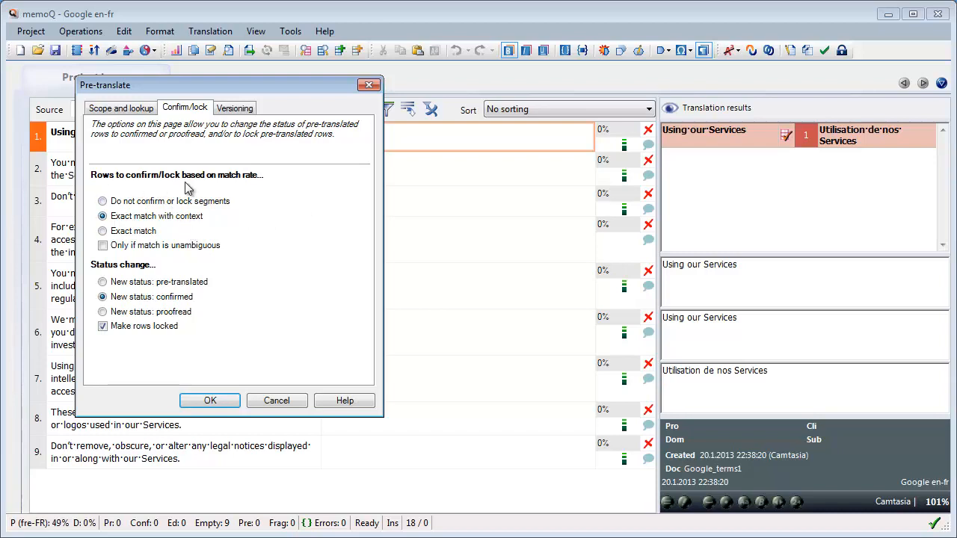
mouse_move(133, 222)
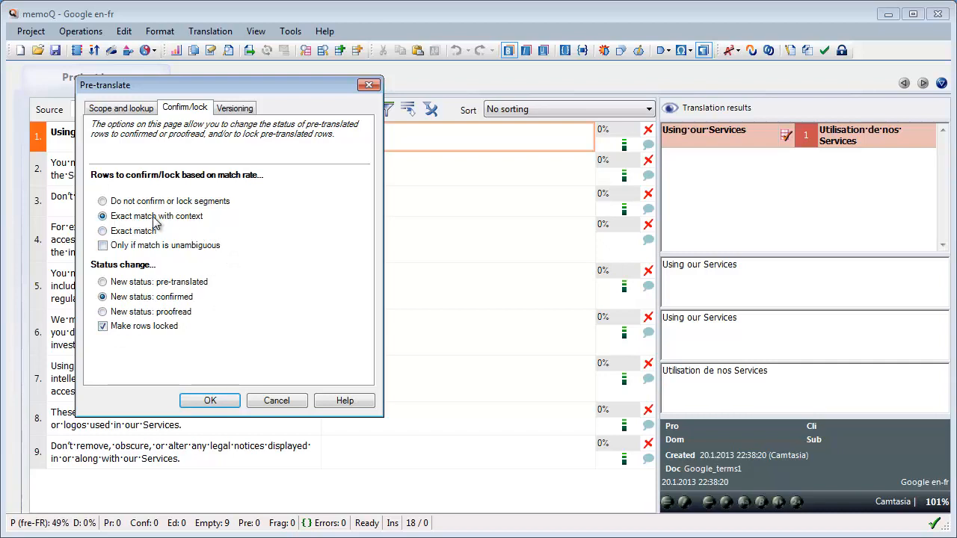
mouse_move(186, 227)
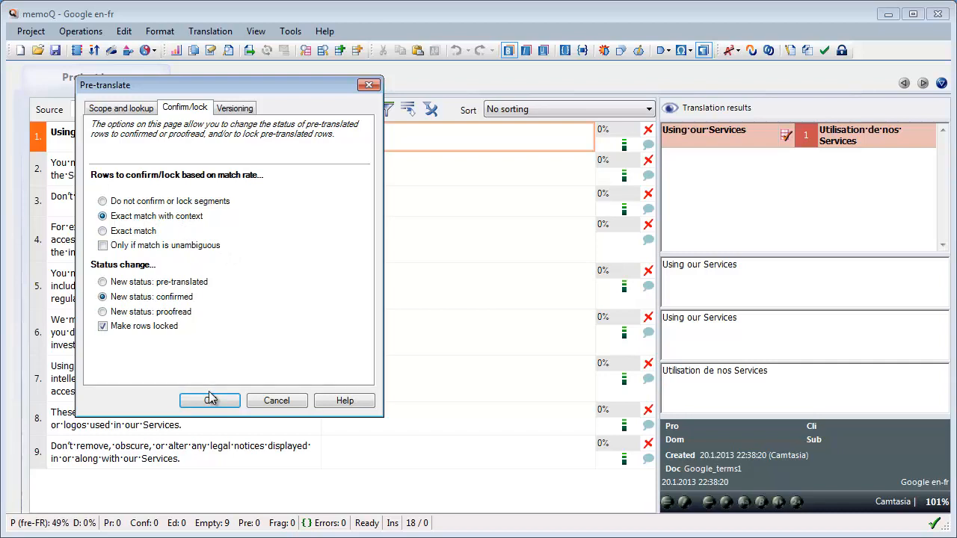
left_click(210, 400)
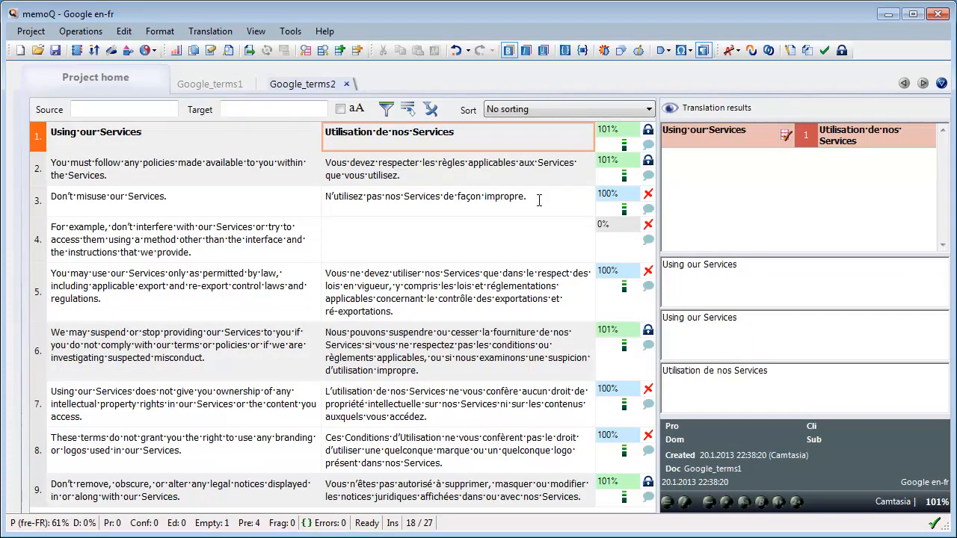
mouse_move(489, 143)
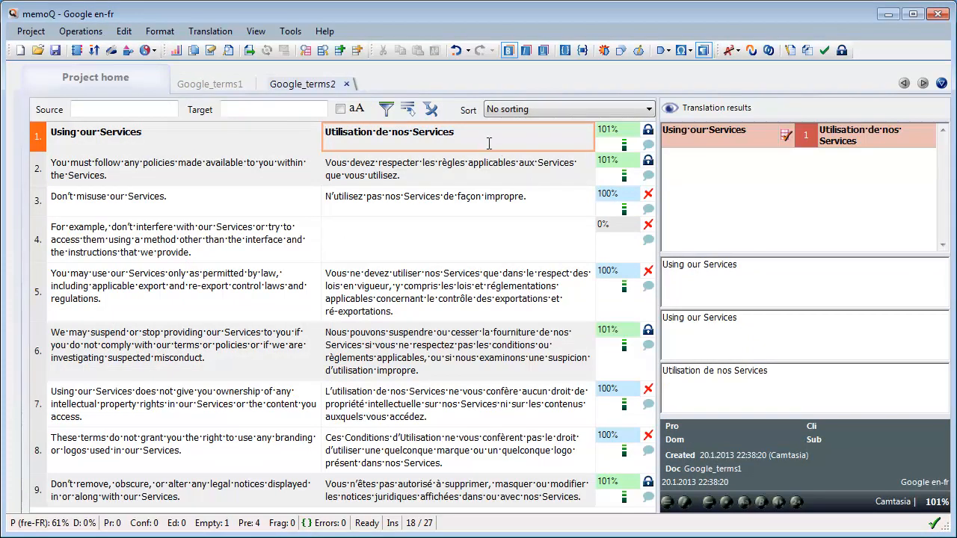
mouse_move(592, 162)
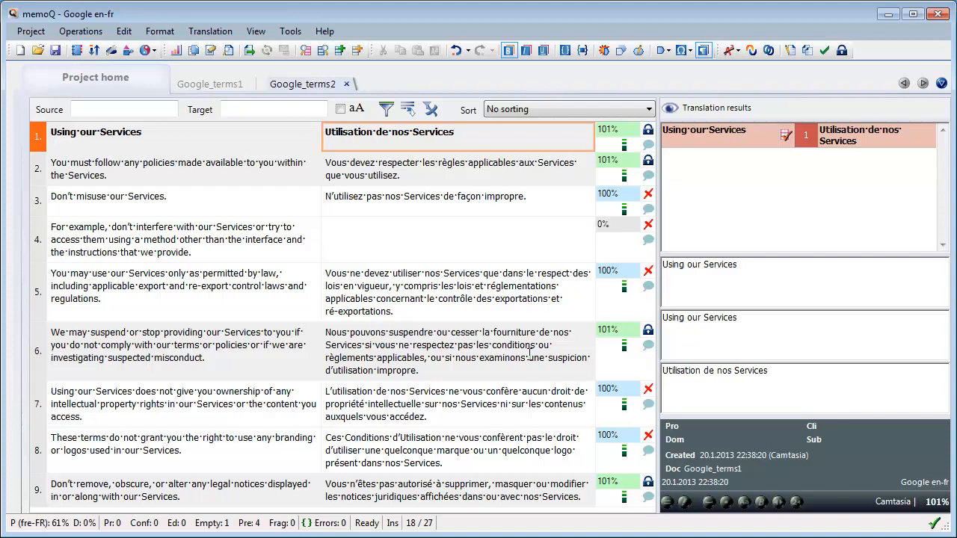
mouse_move(541, 430)
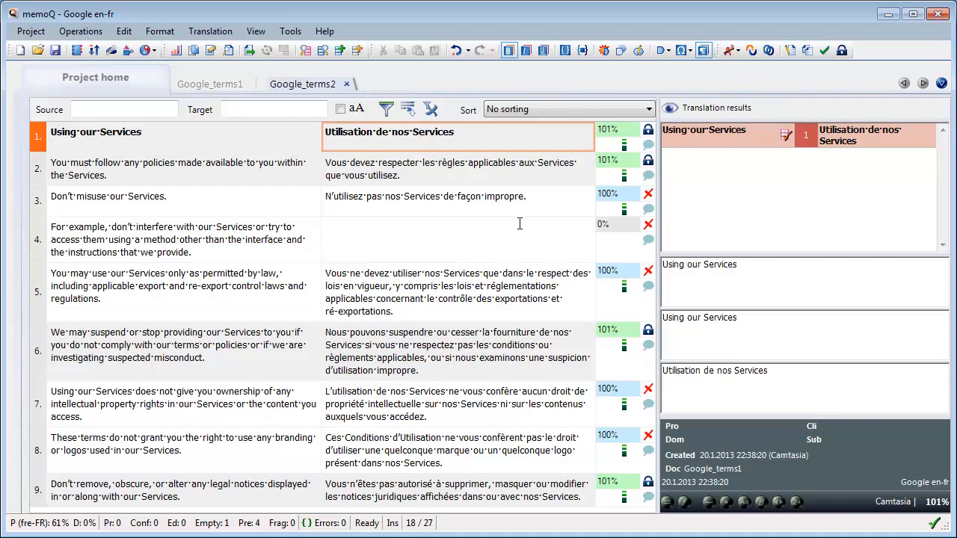
Sort segments by match rate, highest first, and confirm the 100% matches
left_click(568, 109)
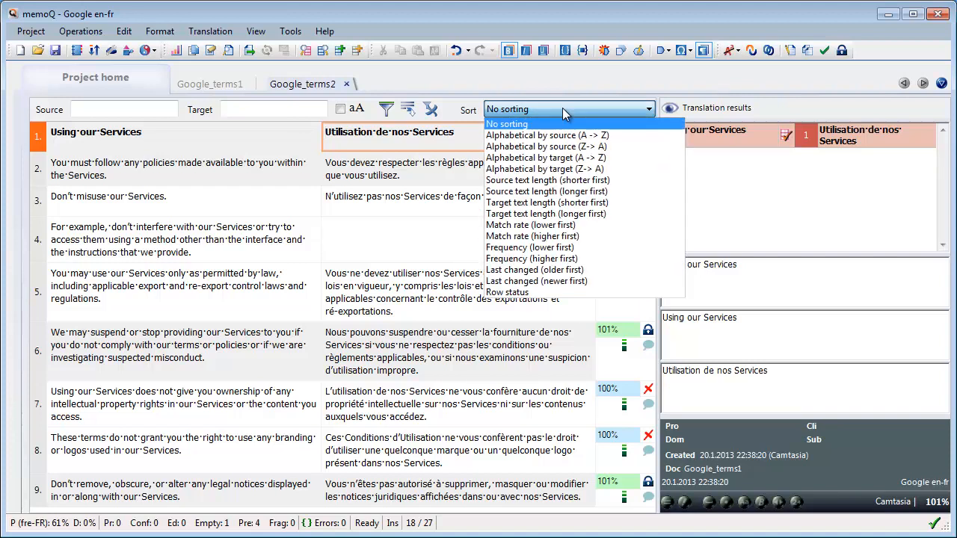
mouse_move(552, 236)
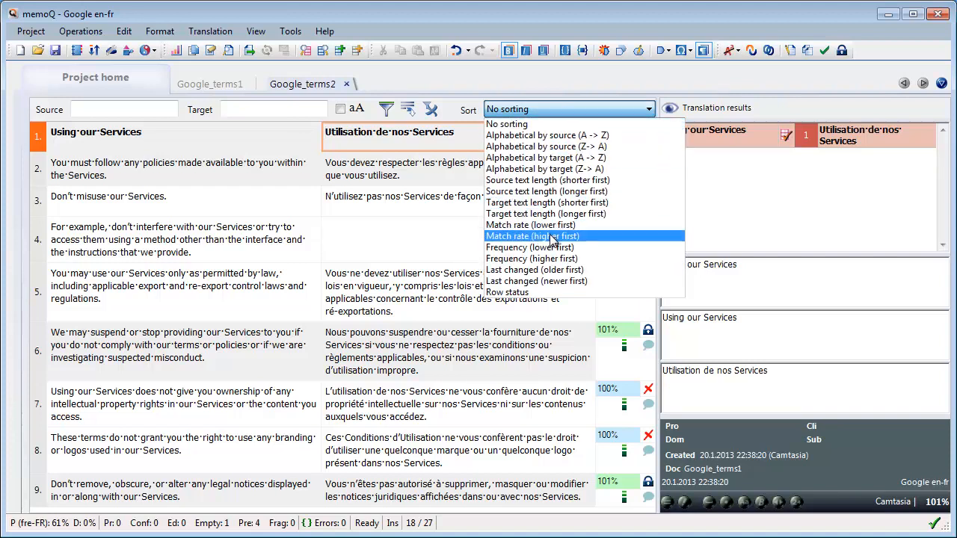
left_click(532, 236)
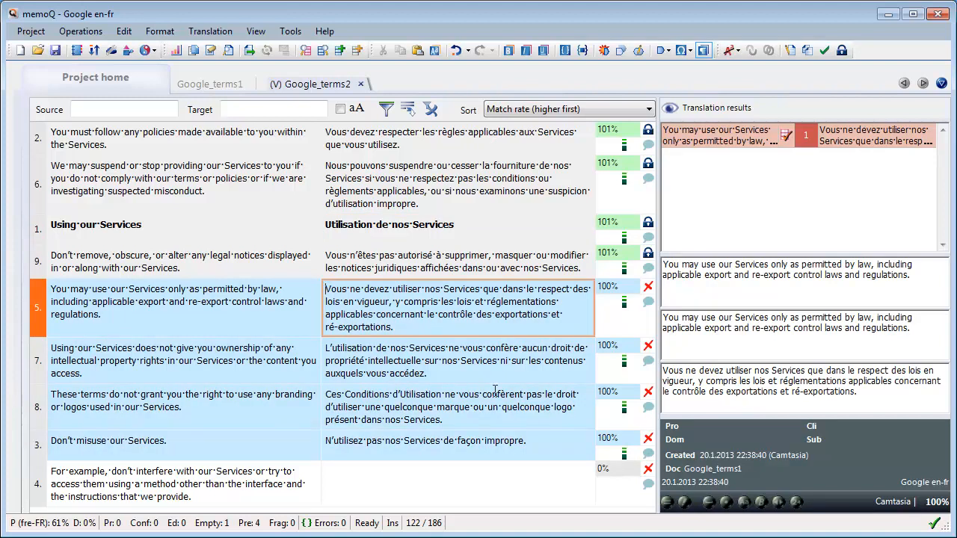
left_click(825, 50)
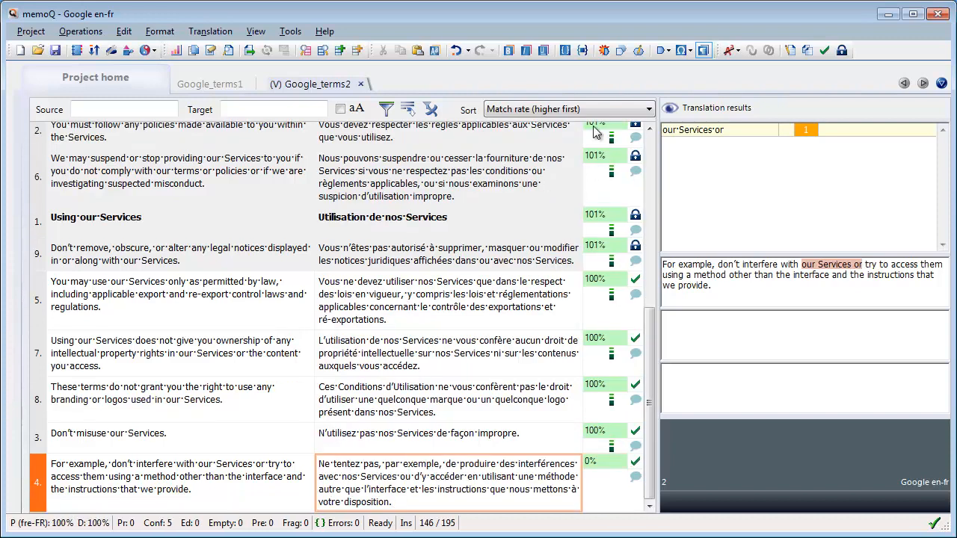
left_click(568, 107)
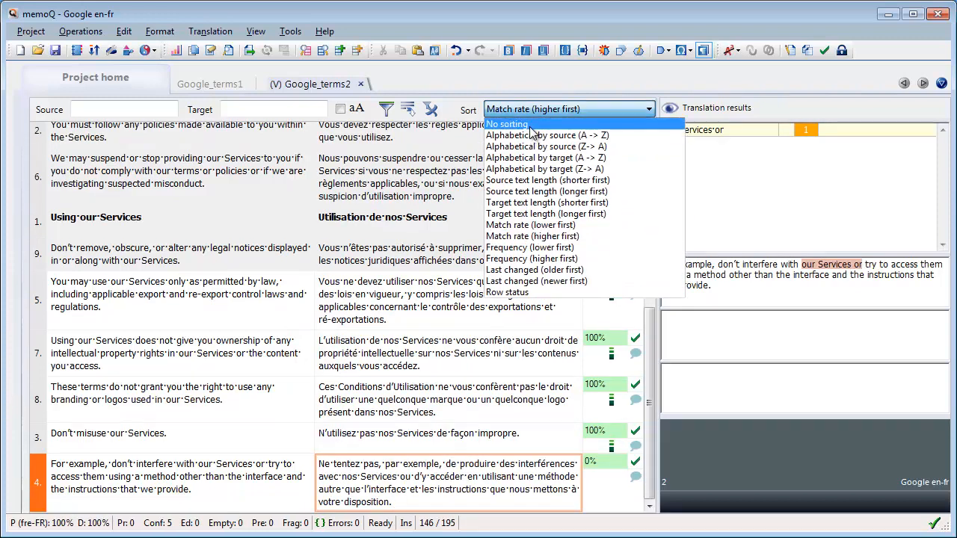
Set sorting back to No sorting to restore document order
left_click(506, 124)
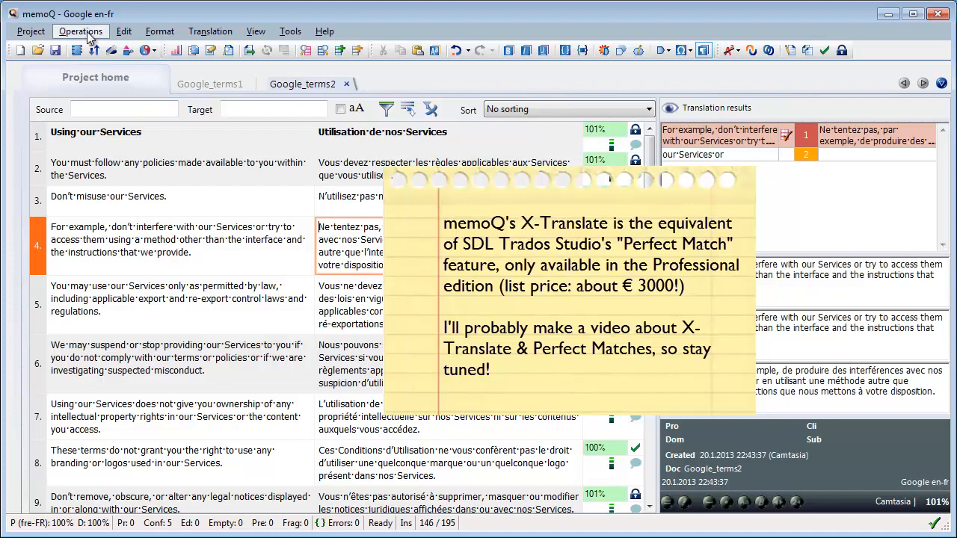
left_click(81, 30)
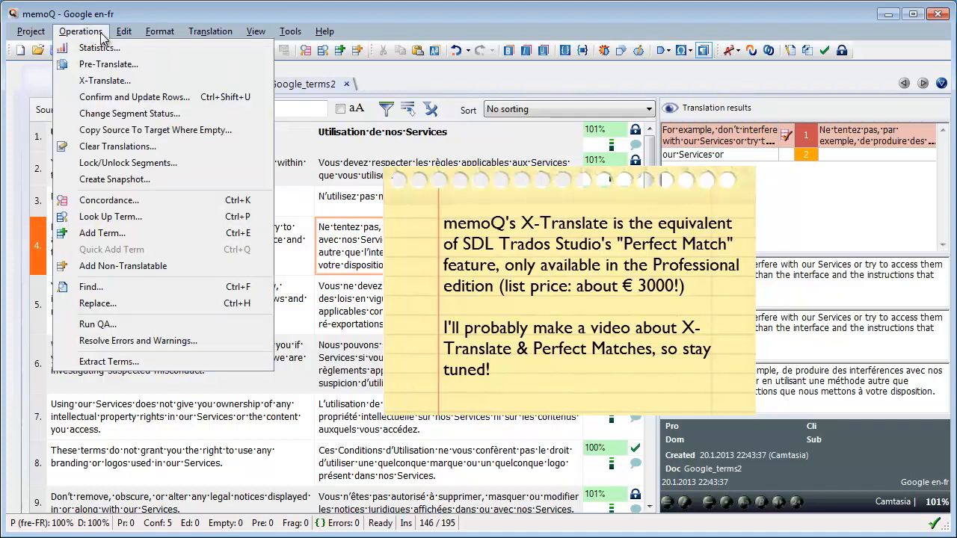
mouse_move(105, 81)
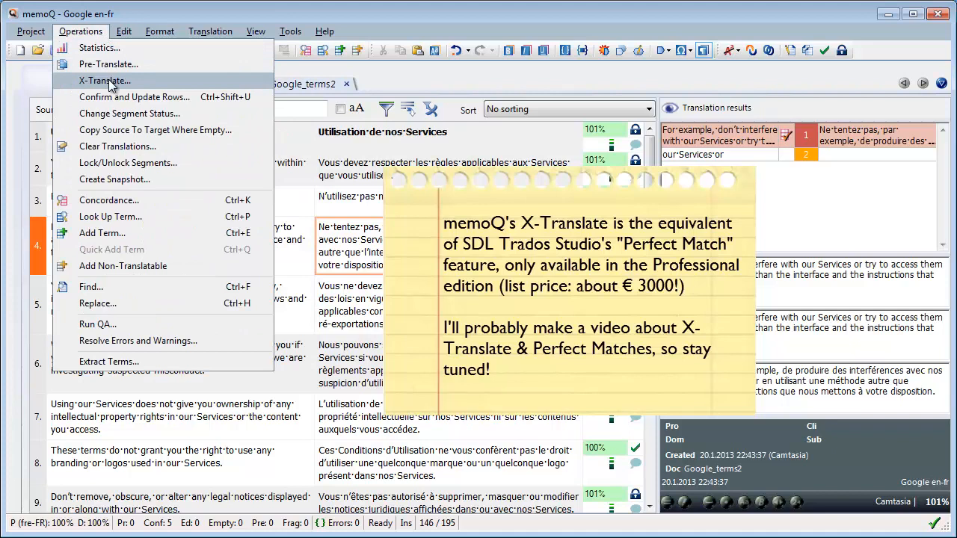
mouse_move(189, 97)
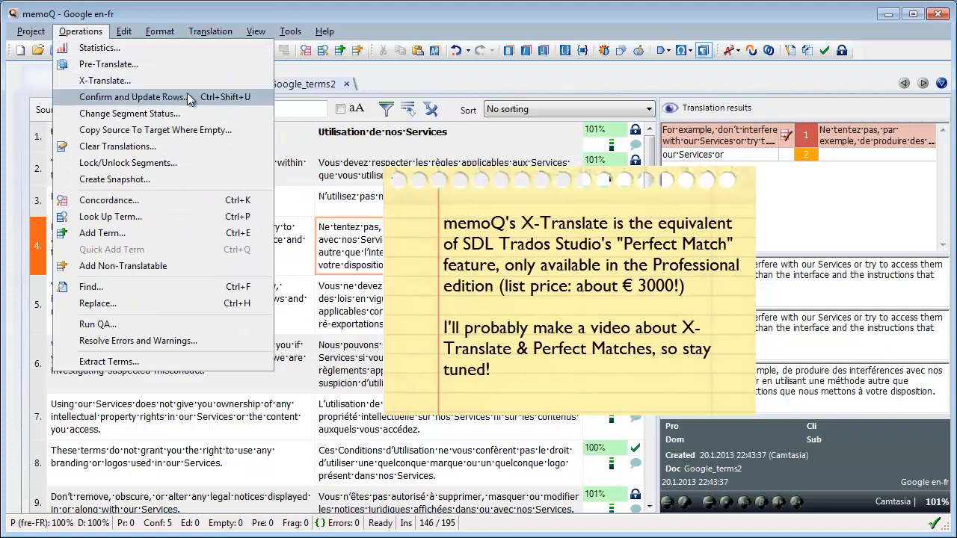
left_click(131, 95)
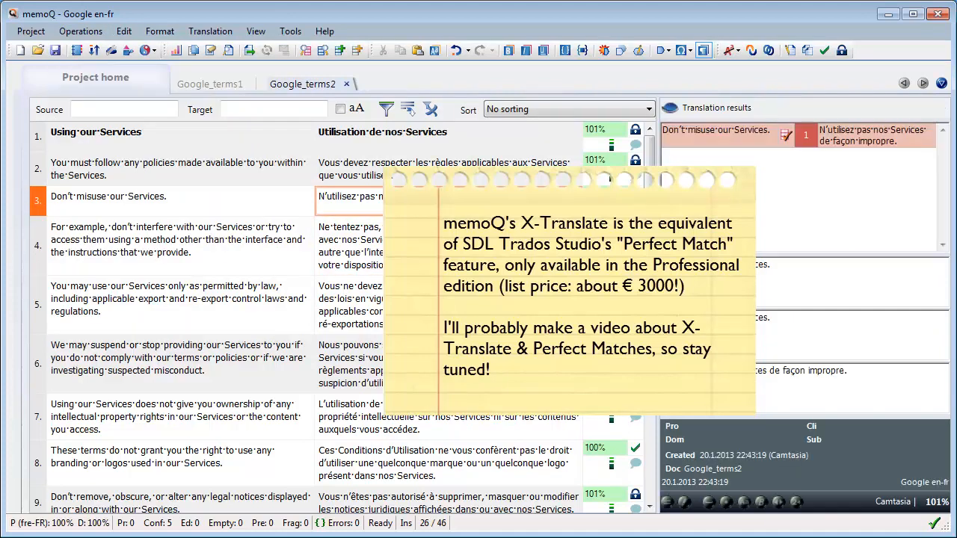